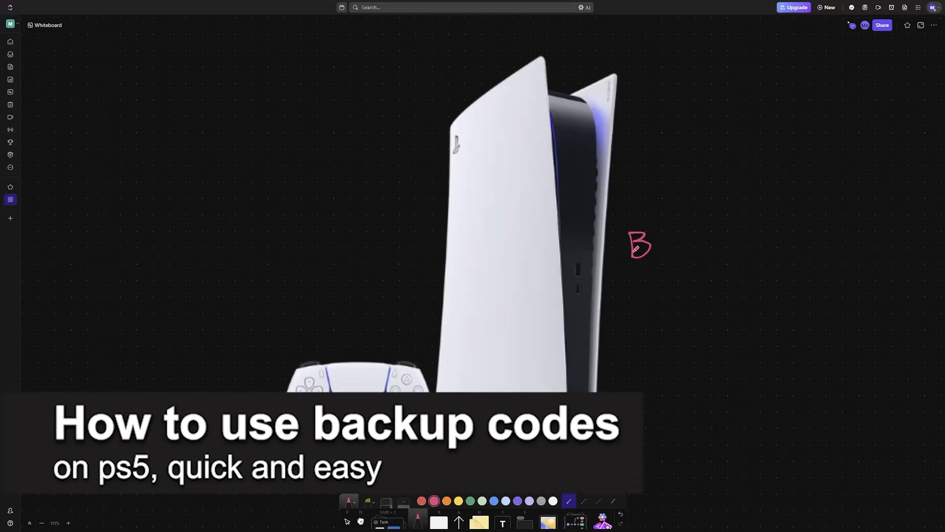
Step: Handwrite 'BACKUP CODES' in pink beside the PS5 console image and underline it
{"action": "left_click_drag", "start_coordinate": [639, 247], "coordinate": [694, 241]}
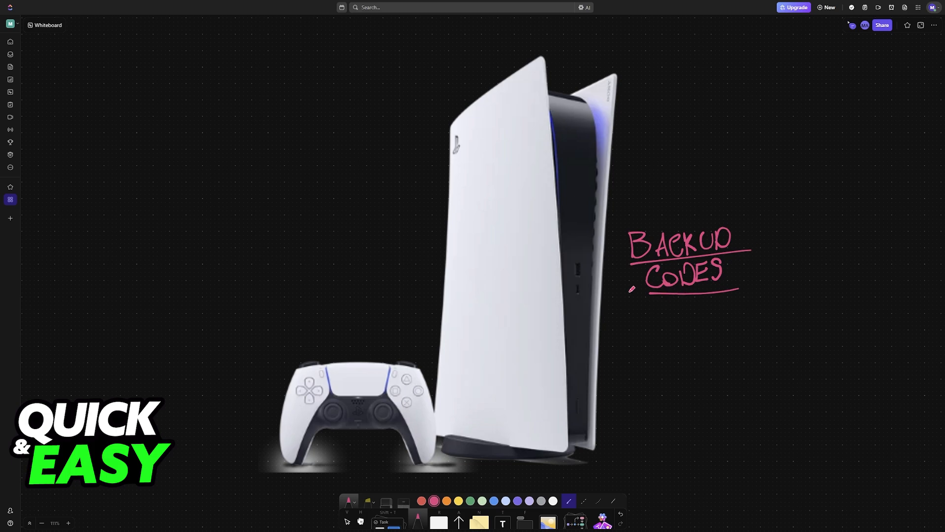
{"action": "left_click_drag", "start_coordinate": [648, 214], "coordinate": [636, 284]}
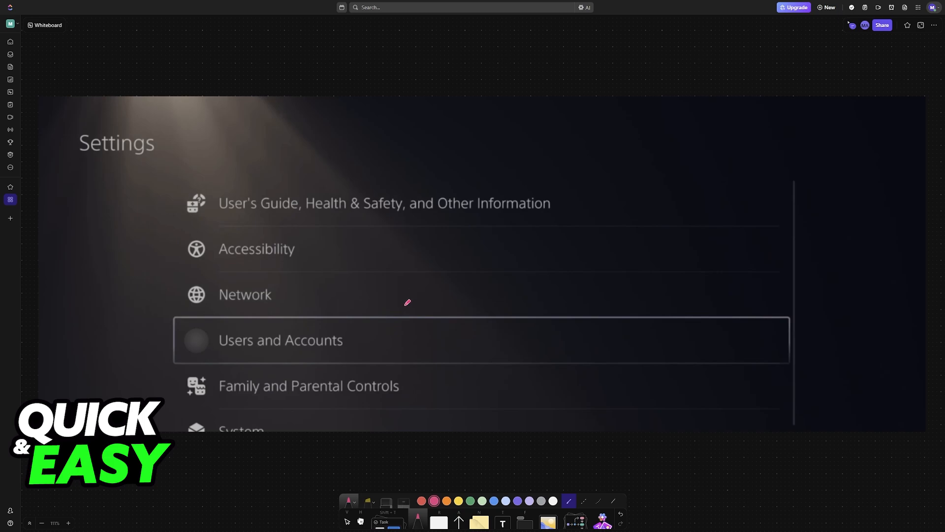
{"action": "mouse_move", "coordinate": [420, 203]}
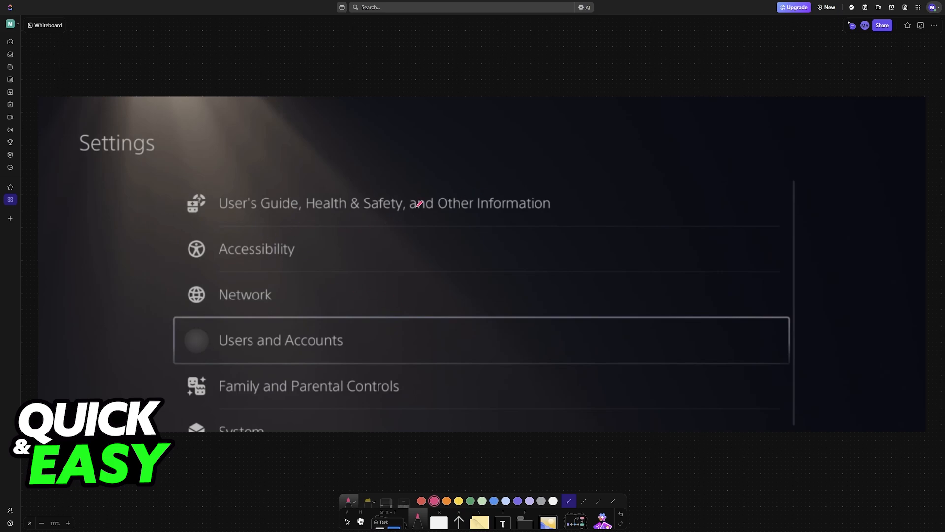
Step: Draw a pink arrow at 'Users and Accounts' on the PS5 Settings screenshot
{"action": "left_click_drag", "start_coordinate": [133, 314], "coordinate": [157, 347]}
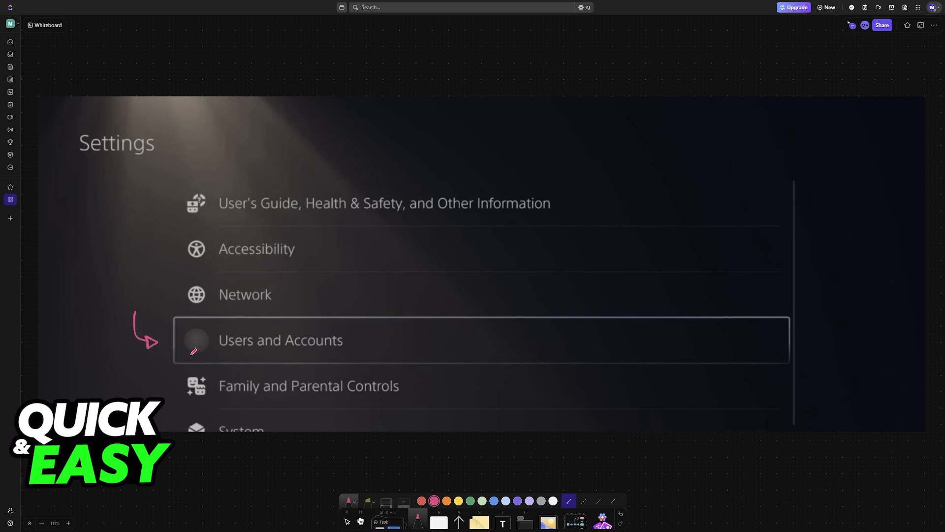
{"action": "left_click", "coordinate": [280, 339]}
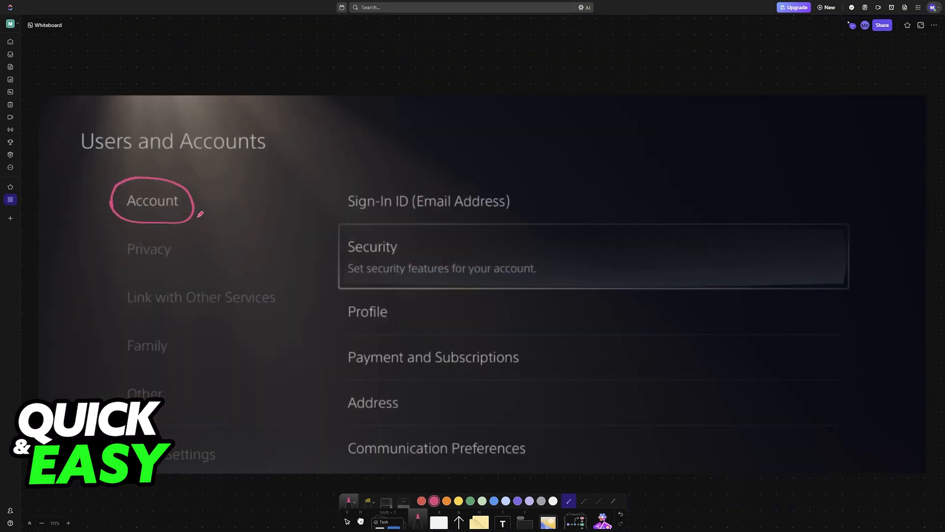
Step: Circle the 'Account' section in pink on the Users and Accounts screenshot
{"action": "left_click_drag", "start_coordinate": [199, 216], "coordinate": [422, 260]}
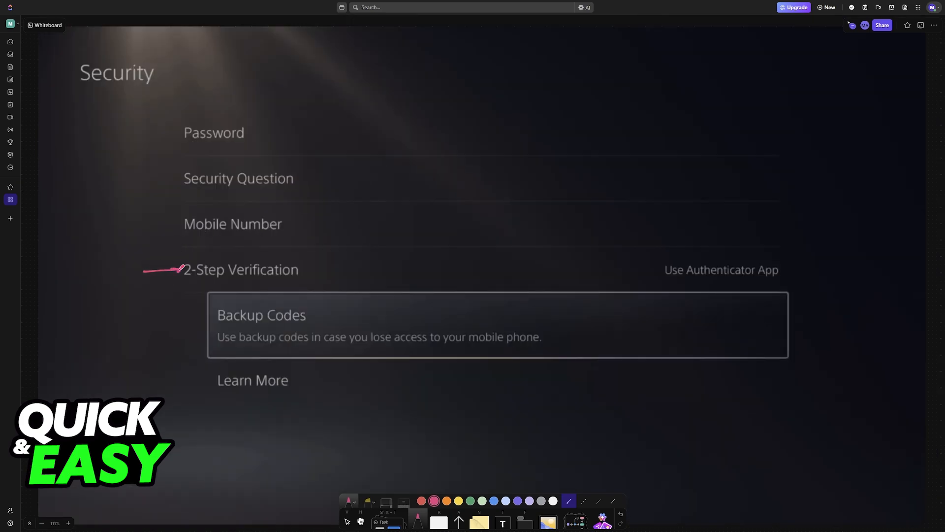
Step: Draw a pink arrow to '2-Step Verification' and bracket 'Backup Codes' on both sides
{"action": "left_click_drag", "start_coordinate": [211, 288], "coordinate": [212, 361]}
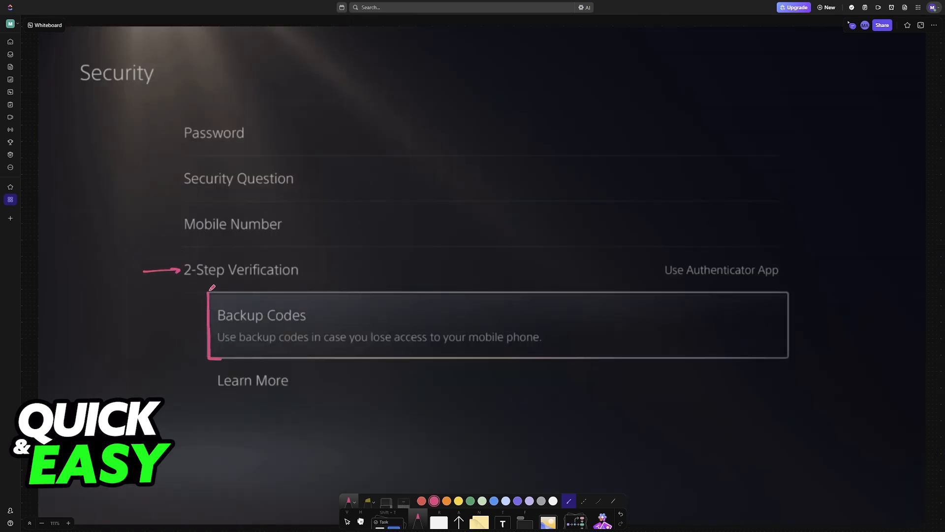
{"action": "left_click_drag", "start_coordinate": [211, 286], "coordinate": [787, 352]}
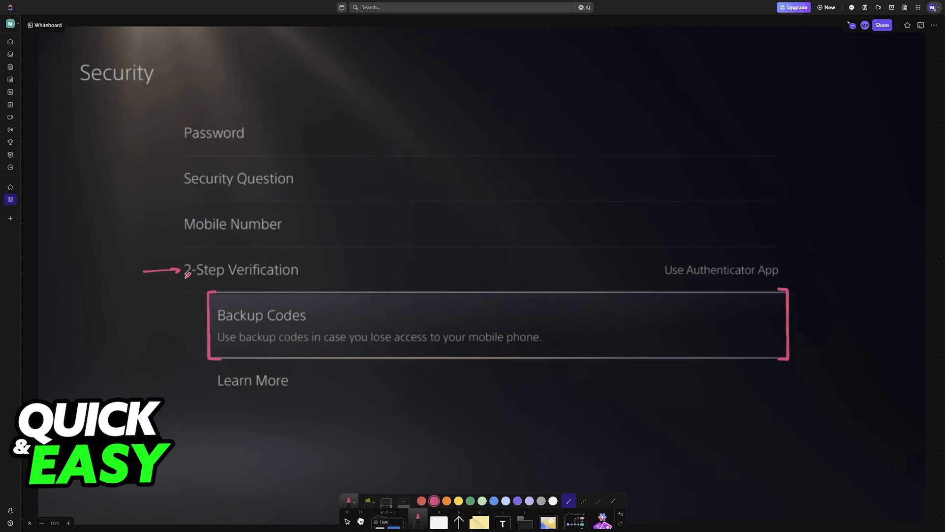
{"action": "left_click_drag", "start_coordinate": [181, 280], "coordinate": [314, 282]}
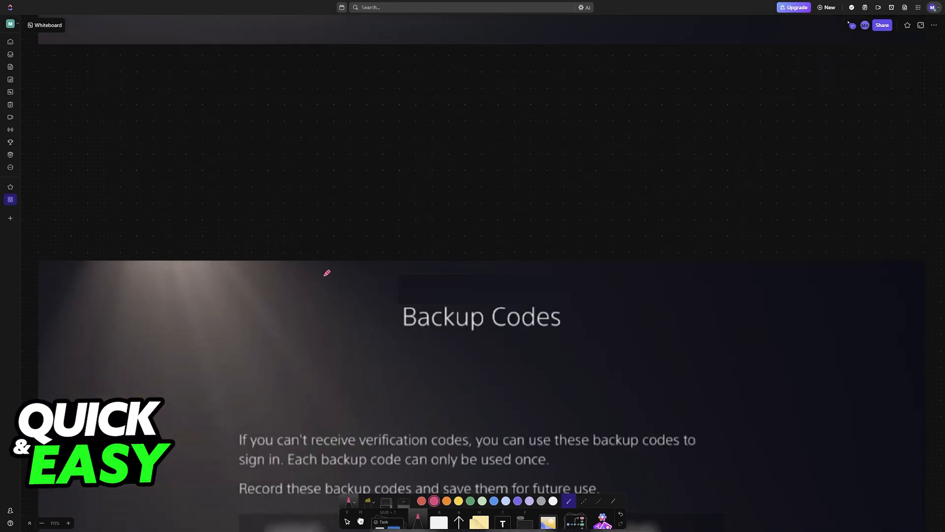
Step: Dash the code columns, circle and cross out the first code, underline 'backup codes'
{"action": "scroll", "scroll_direction": "down", "scroll_amount": 3}
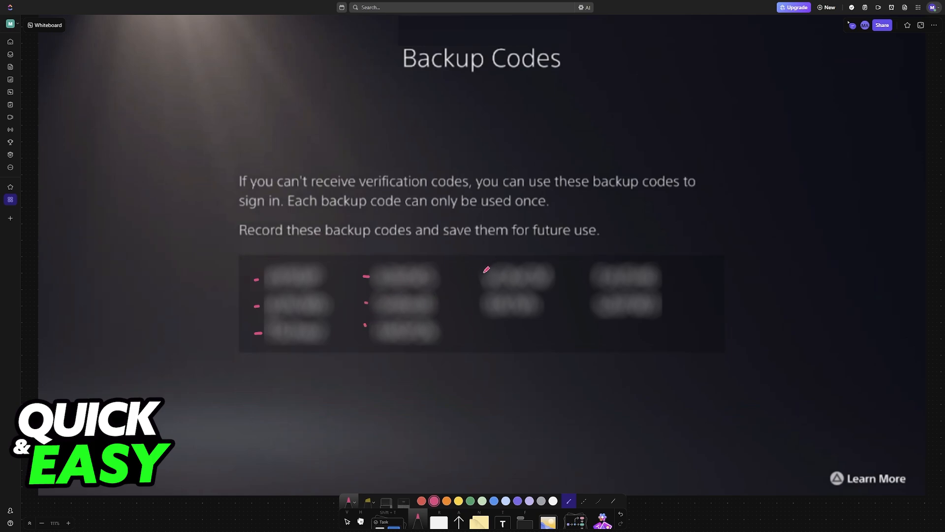
{"action": "left_click_drag", "start_coordinate": [470, 274], "coordinate": [585, 299]}
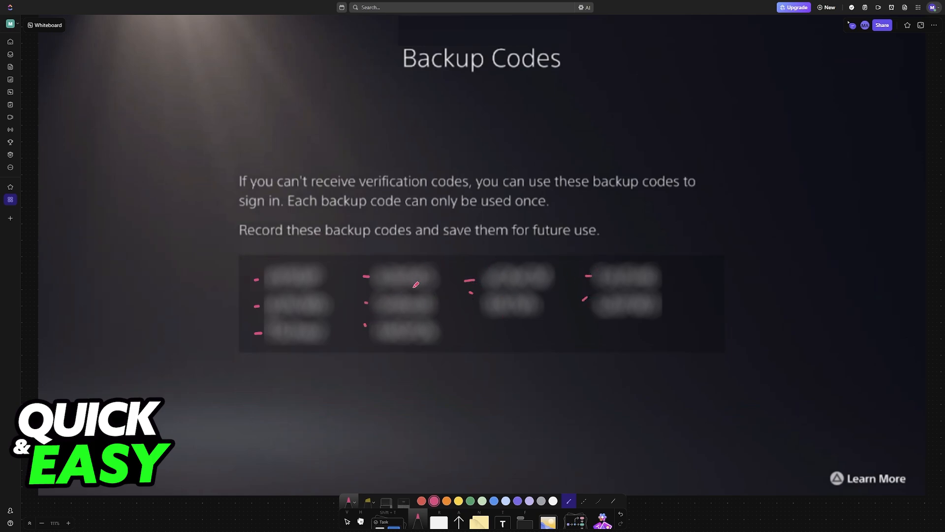
{"action": "left_click_drag", "start_coordinate": [266, 268], "coordinate": [320, 286]}
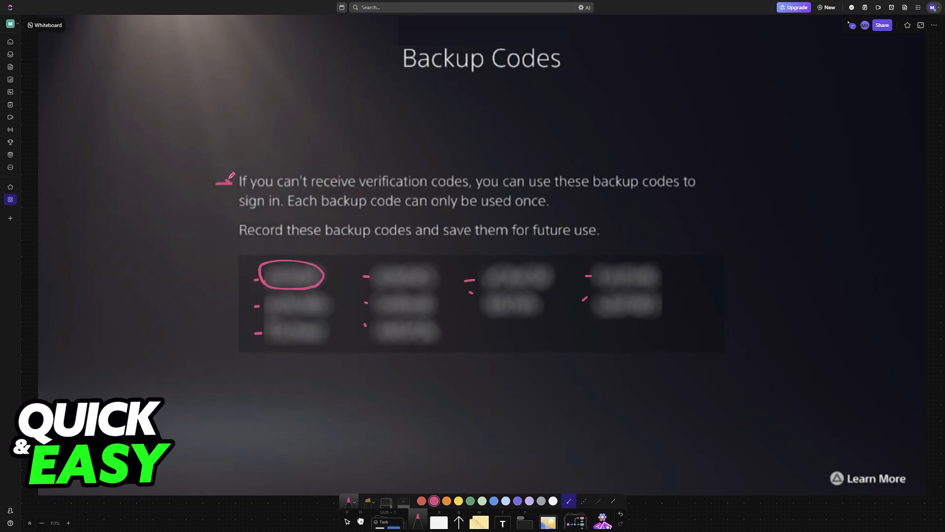
{"action": "left_click_drag", "start_coordinate": [593, 191], "coordinate": [641, 191]}
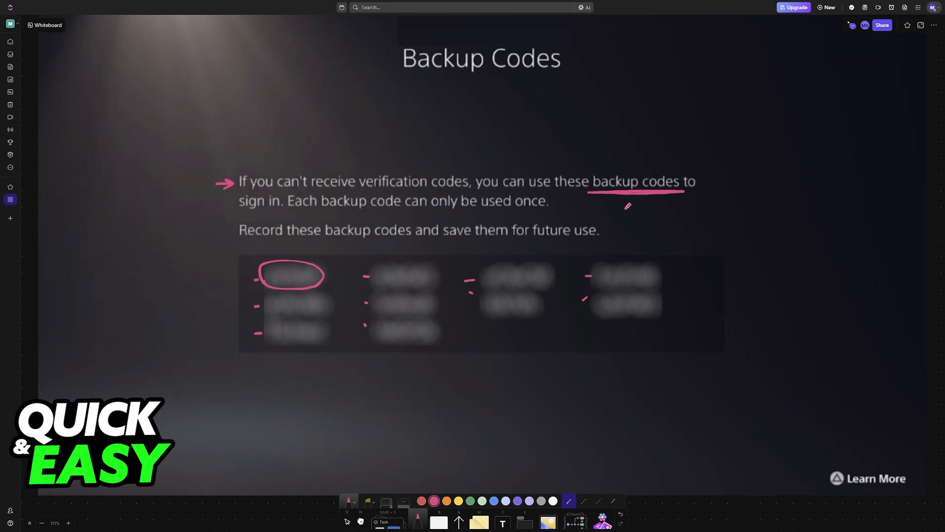
{"action": "mouse_move", "coordinate": [303, 210]}
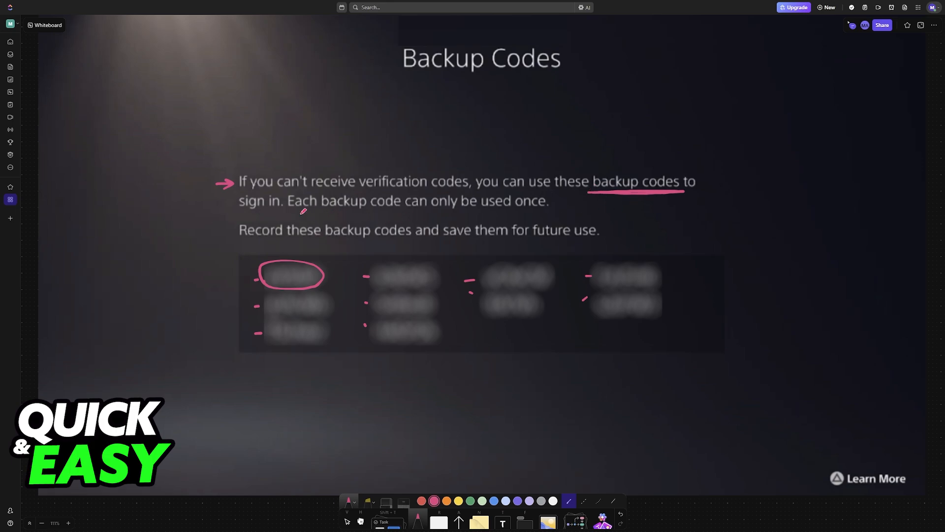
{"action": "left_click_drag", "start_coordinate": [256, 287], "coordinate": [318, 267]}
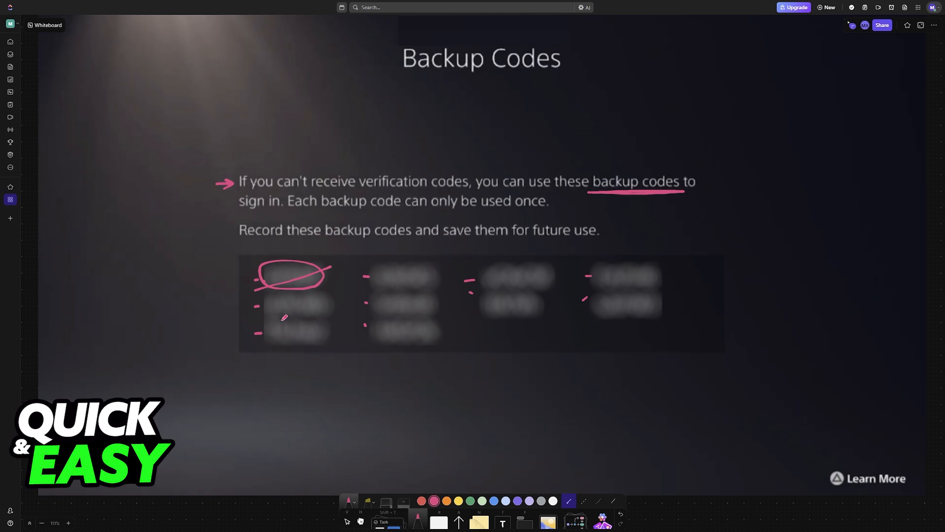
Step: Circle and cross out the second code, underline the third, arrow to a document sketch
{"action": "left_click_drag", "start_coordinate": [259, 318], "coordinate": [330, 316]}
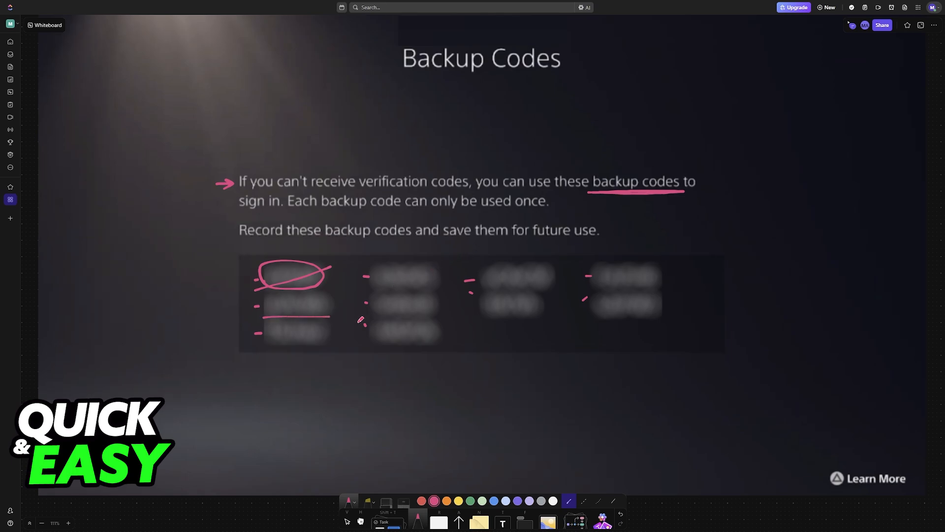
{"action": "left_click_drag", "start_coordinate": [398, 361], "coordinate": [449, 404]}
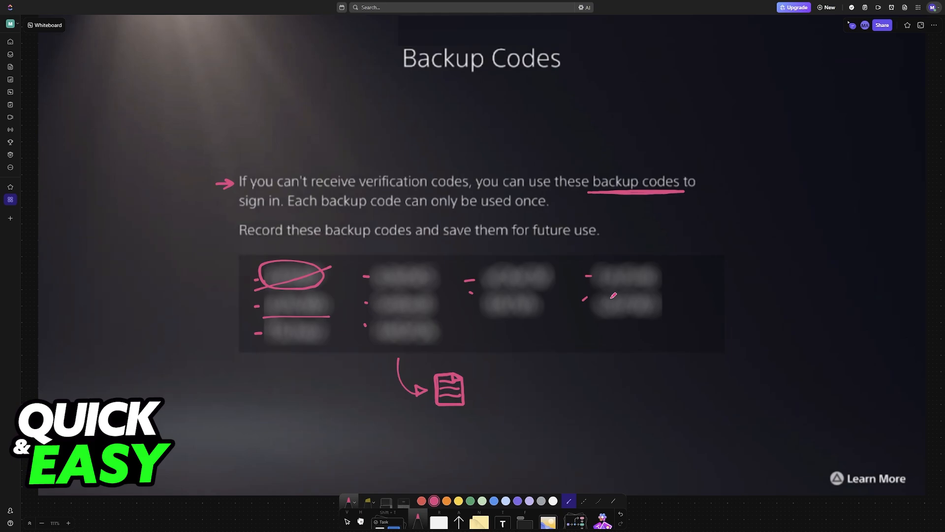
{"action": "left_click_drag", "start_coordinate": [260, 310], "coordinate": [335, 297]}
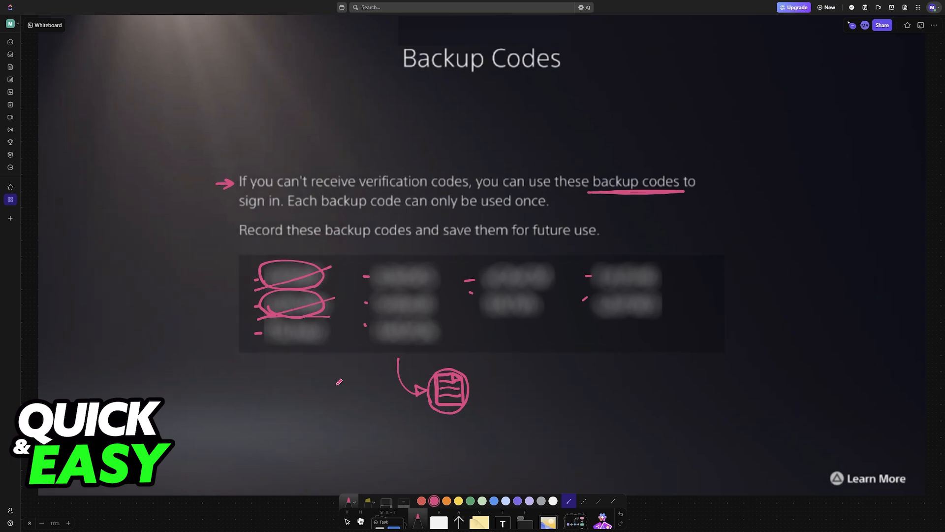
{"action": "left_click_drag", "start_coordinate": [256, 343], "coordinate": [330, 337]}
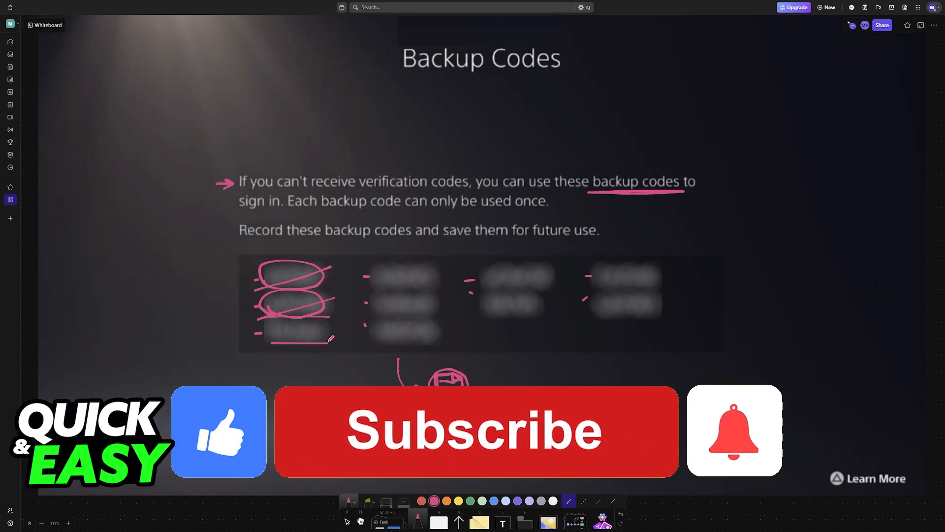
{"action": "left_click", "coordinate": [476, 430]}
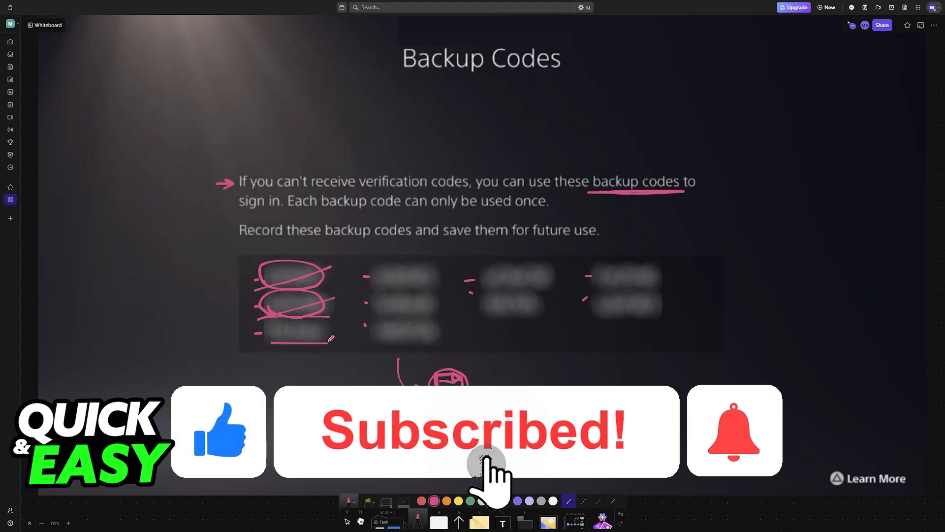
{"action": "left_click", "coordinate": [734, 430]}
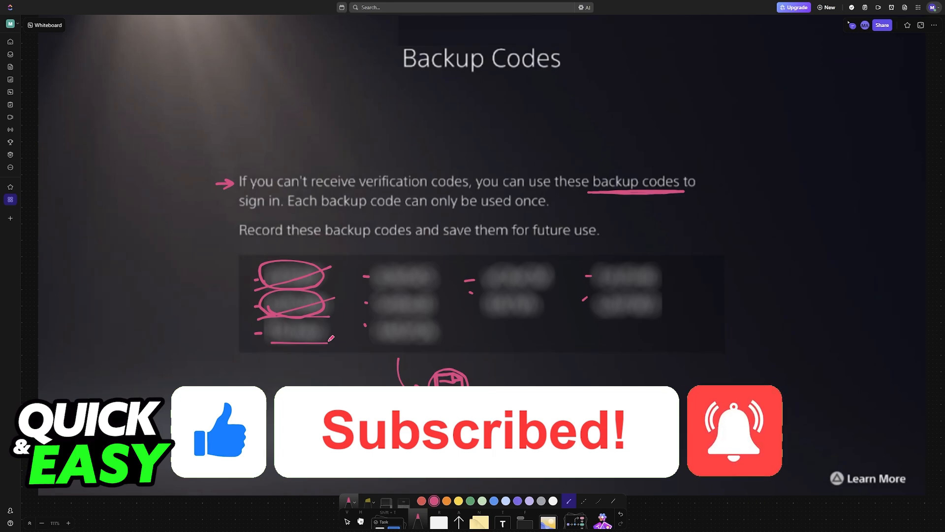